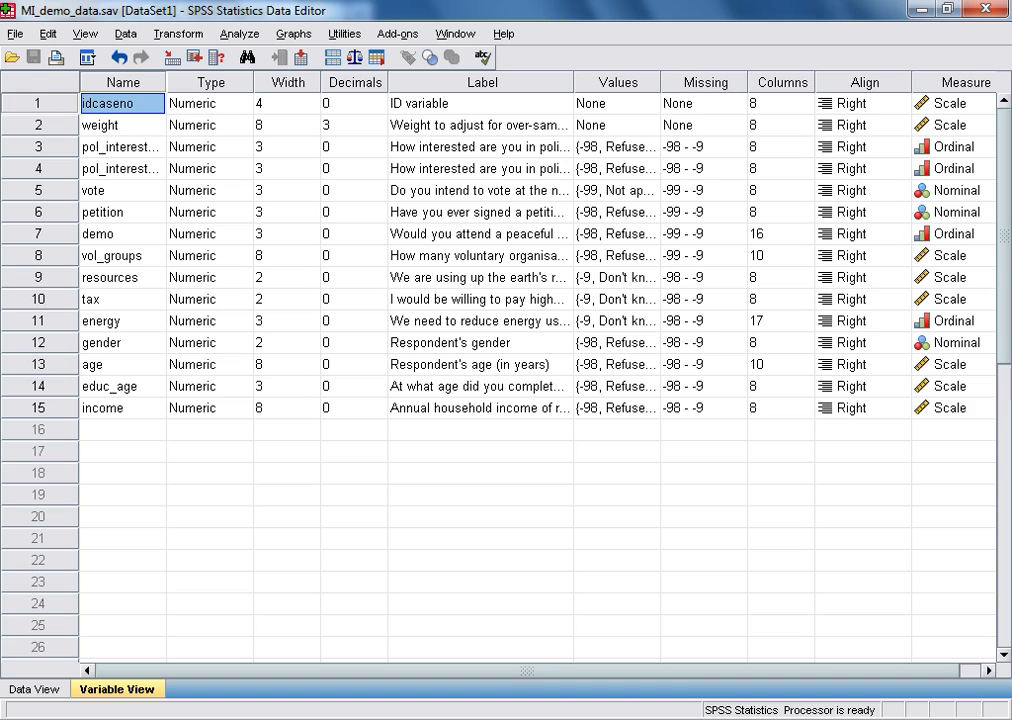
Select the income and age rows together in Variable View
left_click(122, 407)
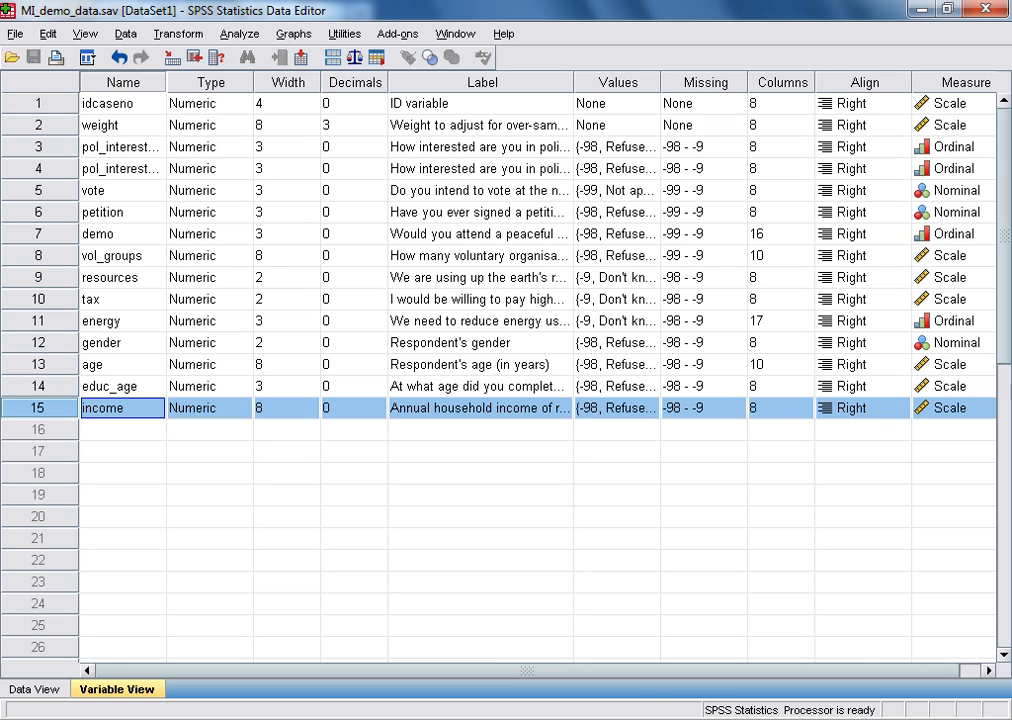
left_click(122, 364)
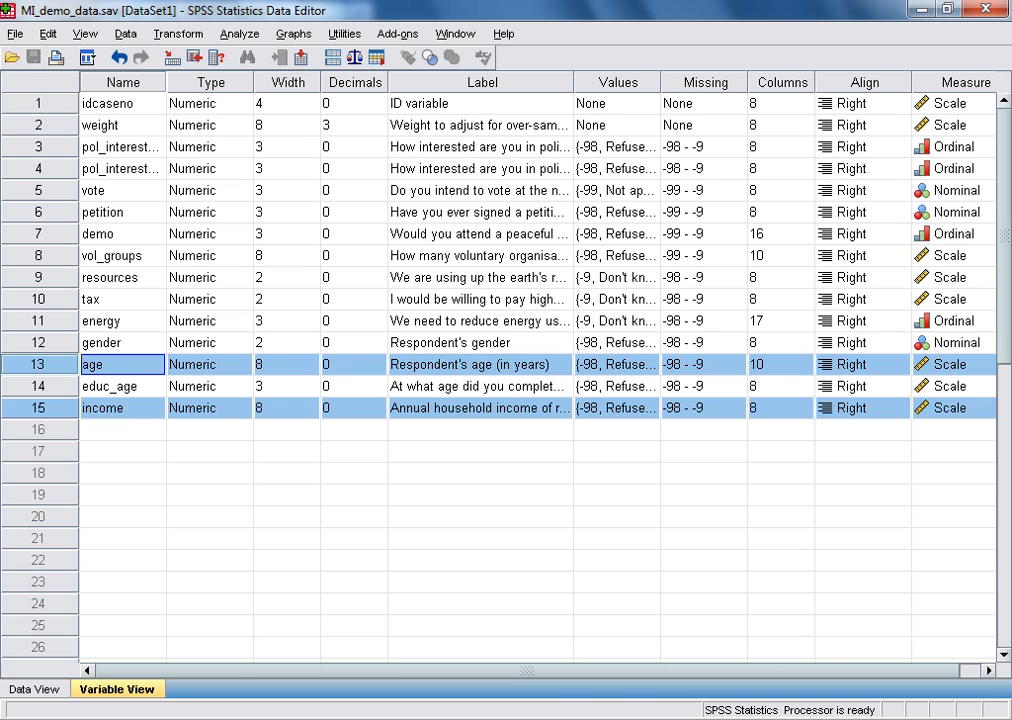
mouse_move(278, 63)
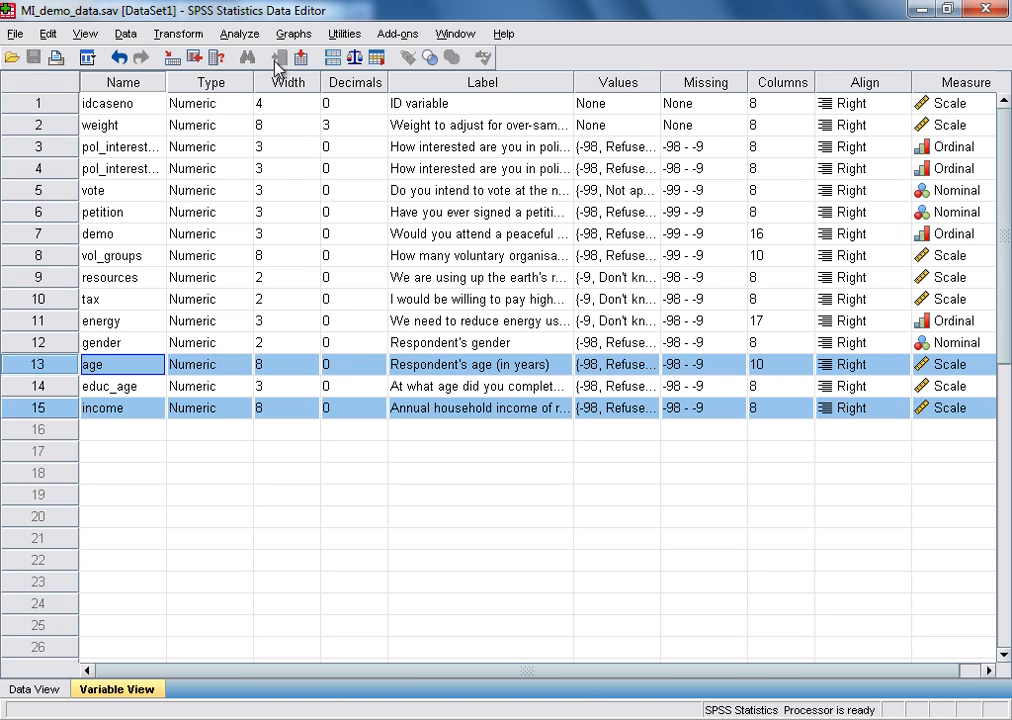
Open the legacy Scatter/Dot dialog with Simple Scatter chosen
left_click(293, 33)
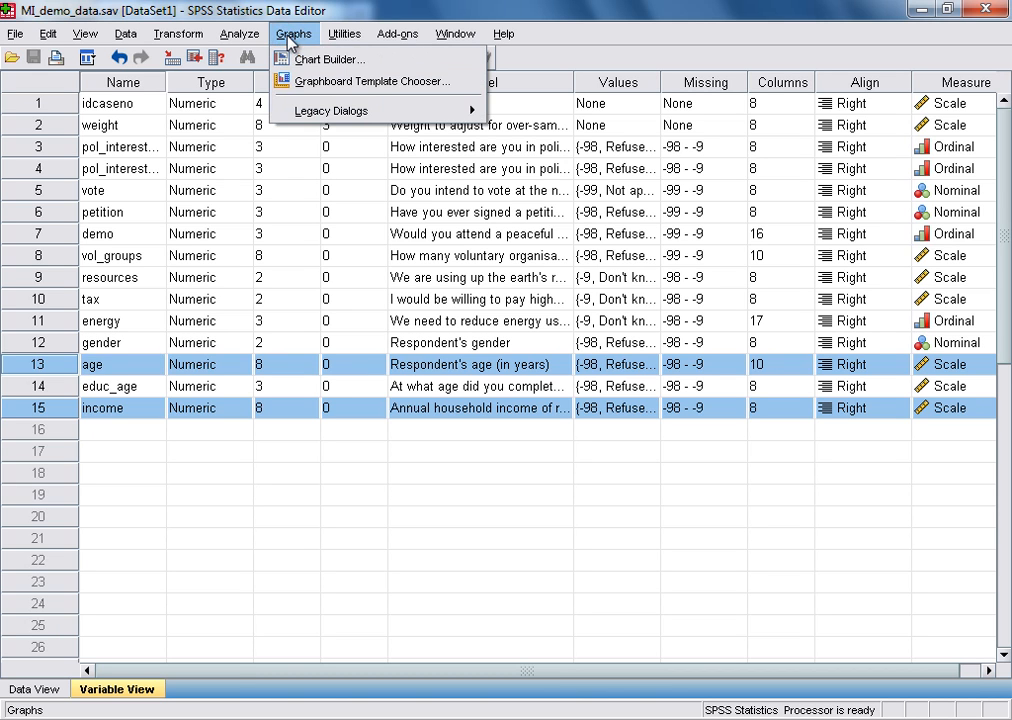
left_click(332, 110)
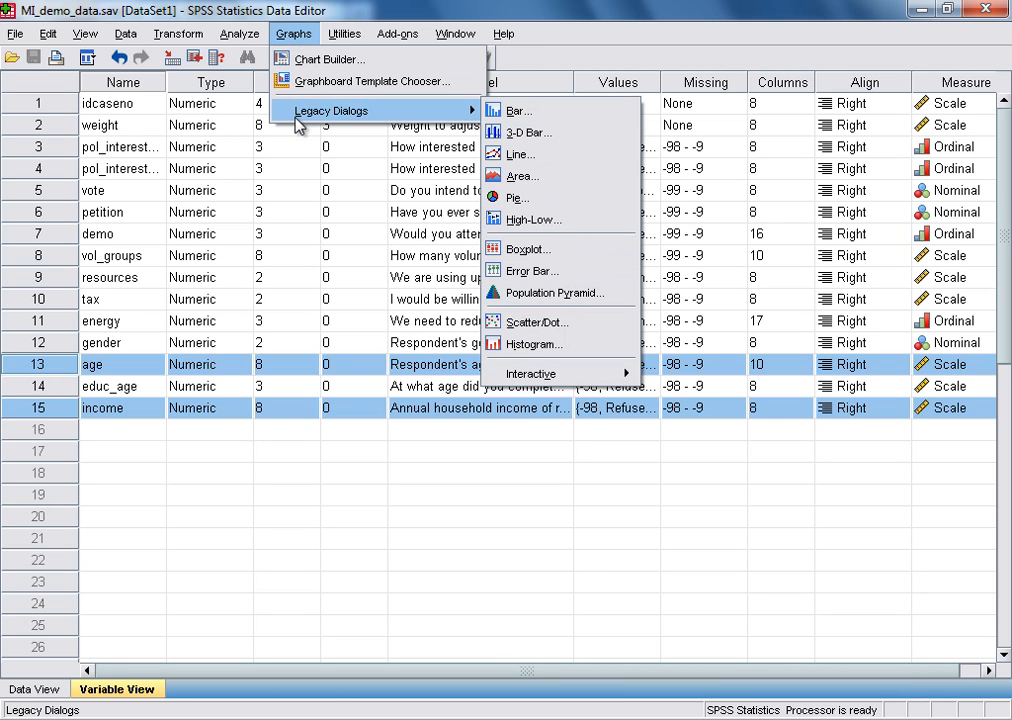
mouse_move(478, 114)
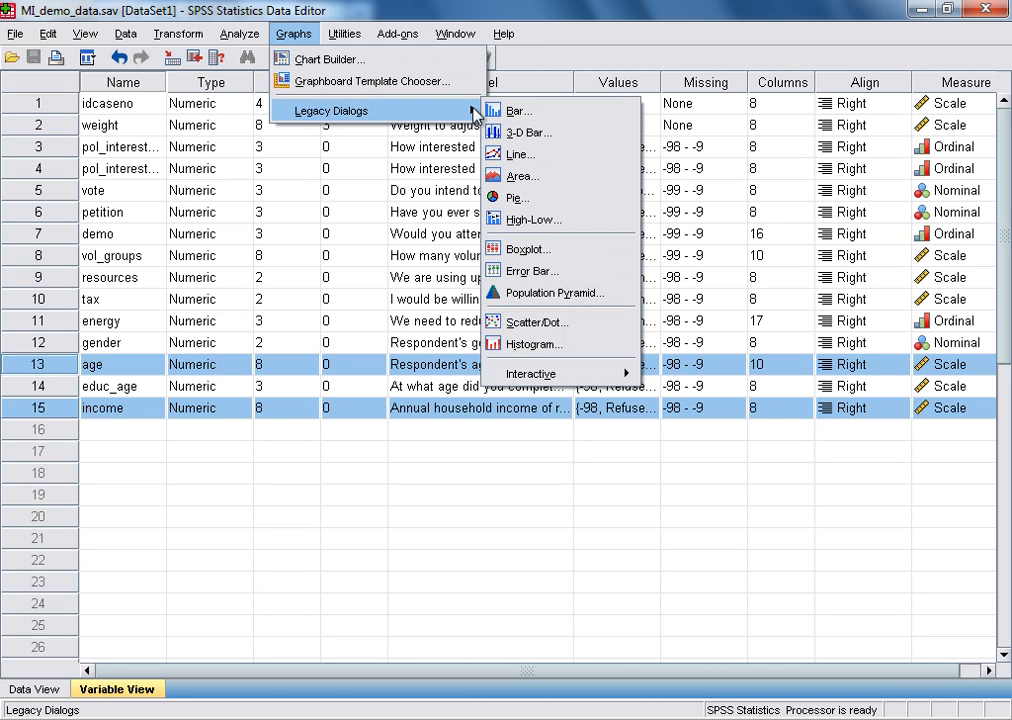
mouse_move(520, 322)
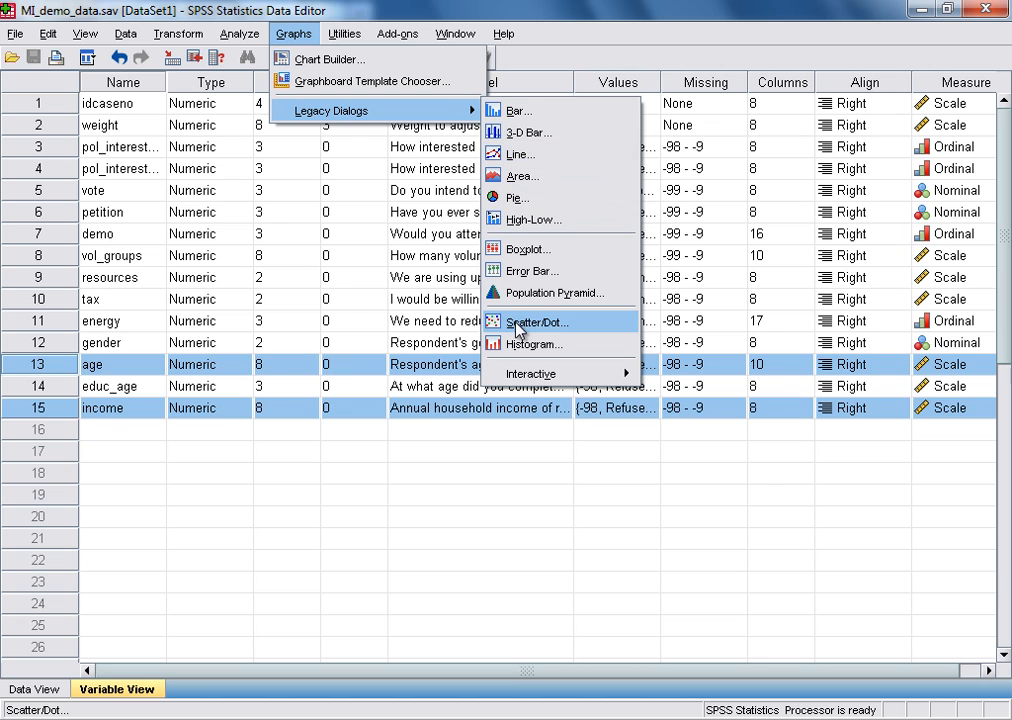
left_click(537, 321)
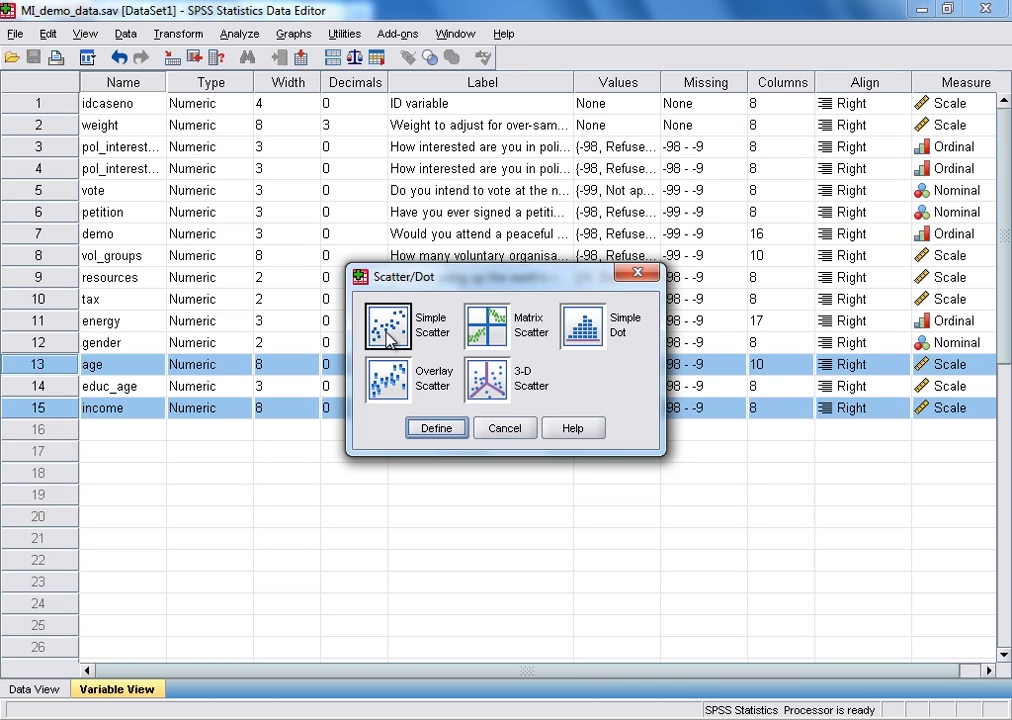
mouse_move(425, 435)
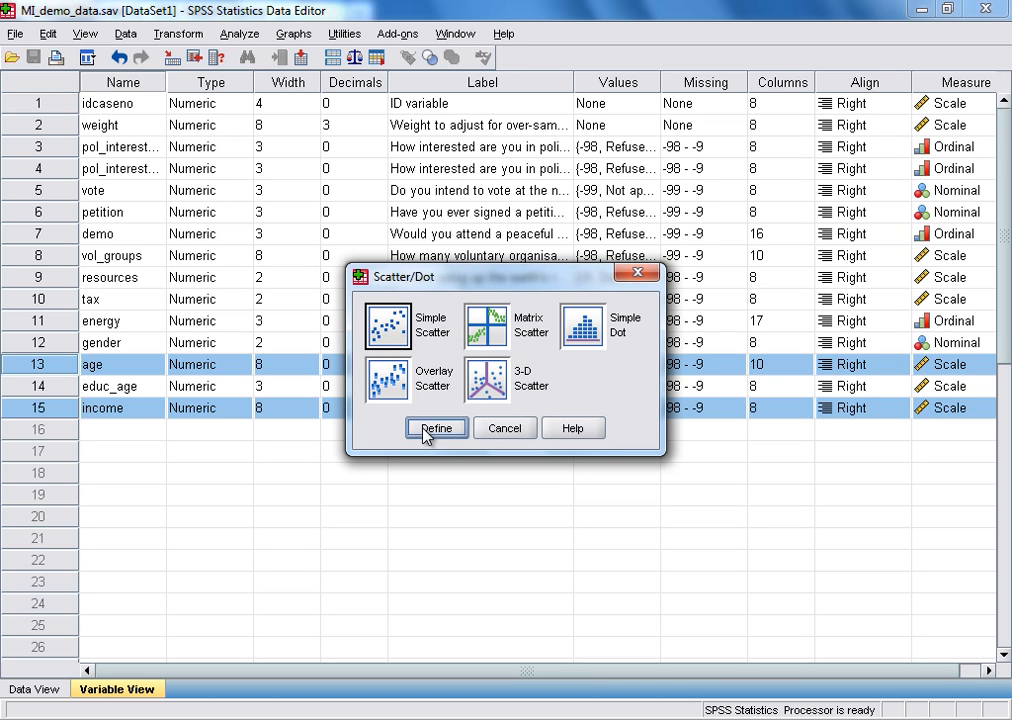
Define a simple scatter with household income on Y and age on X, and run it
left_click(435, 427)
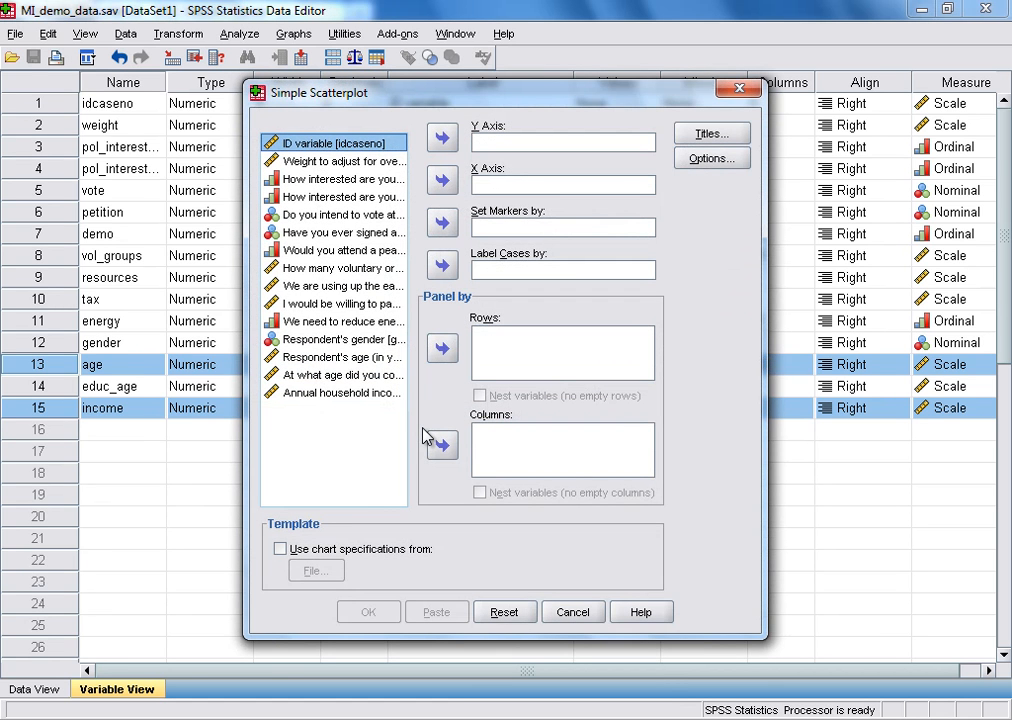
mouse_move(345, 400)
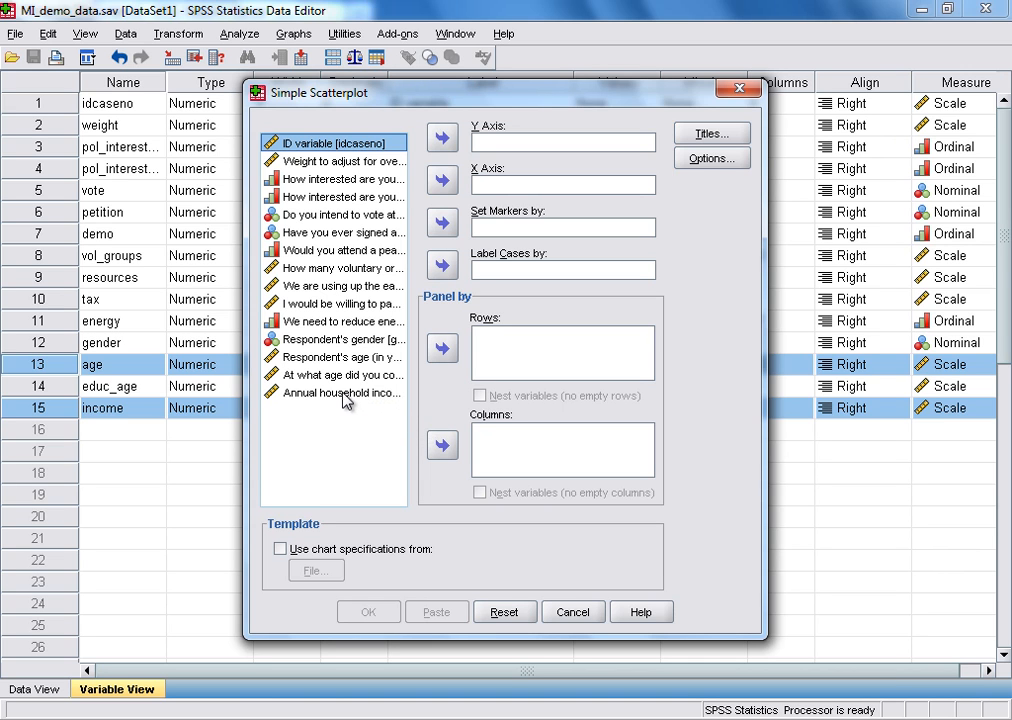
left_click(340, 392)
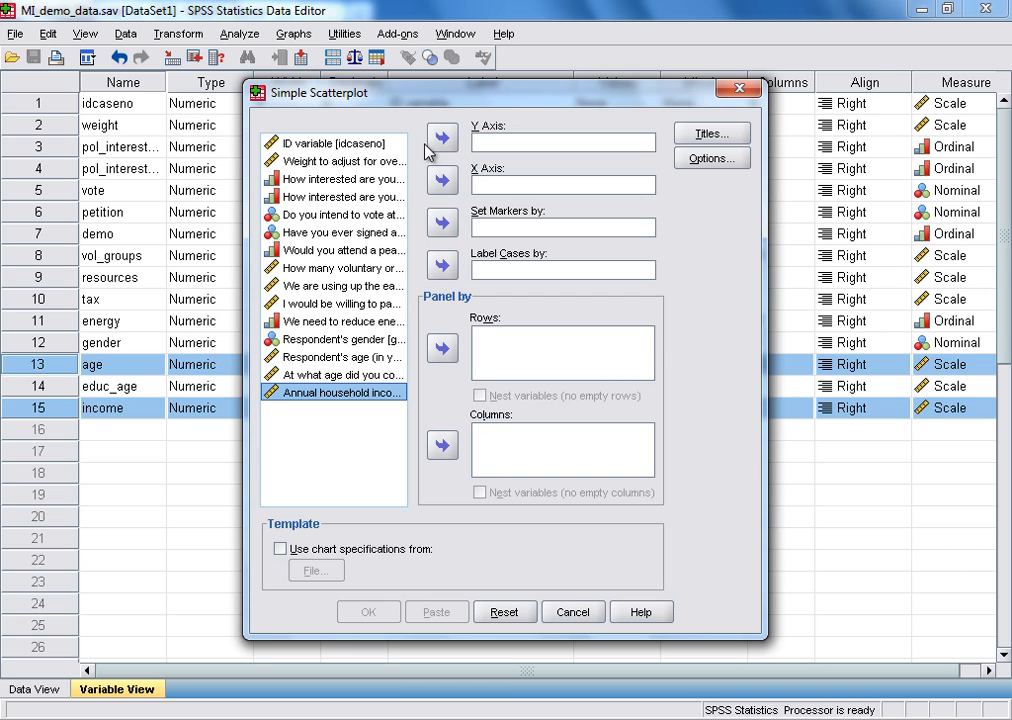
mouse_move(421, 147)
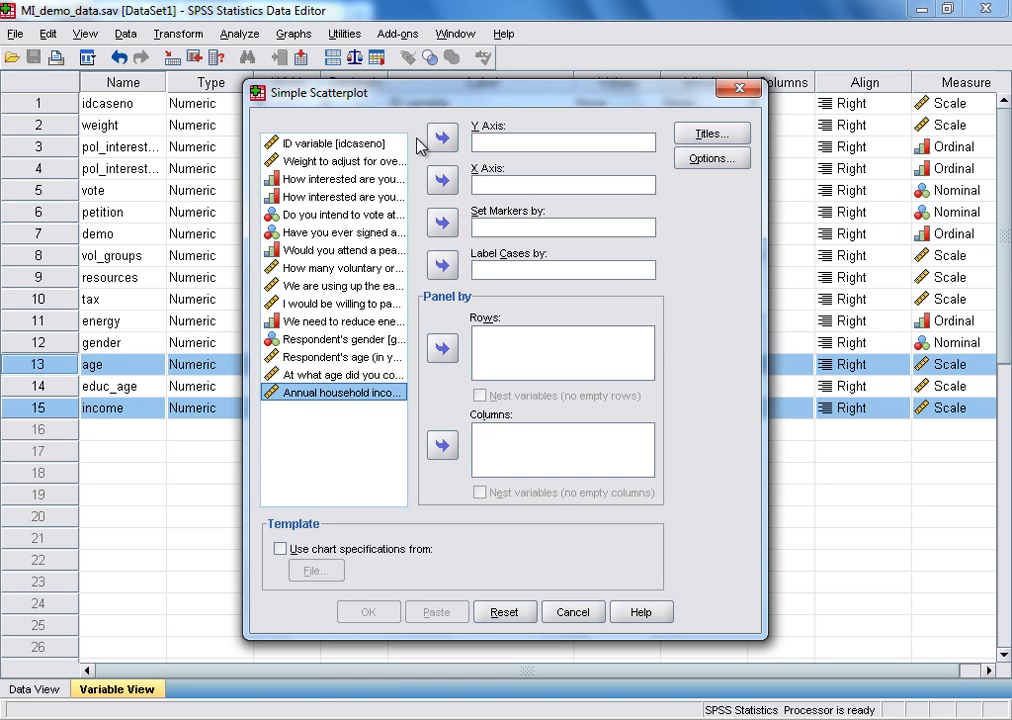
mouse_move(442, 137)
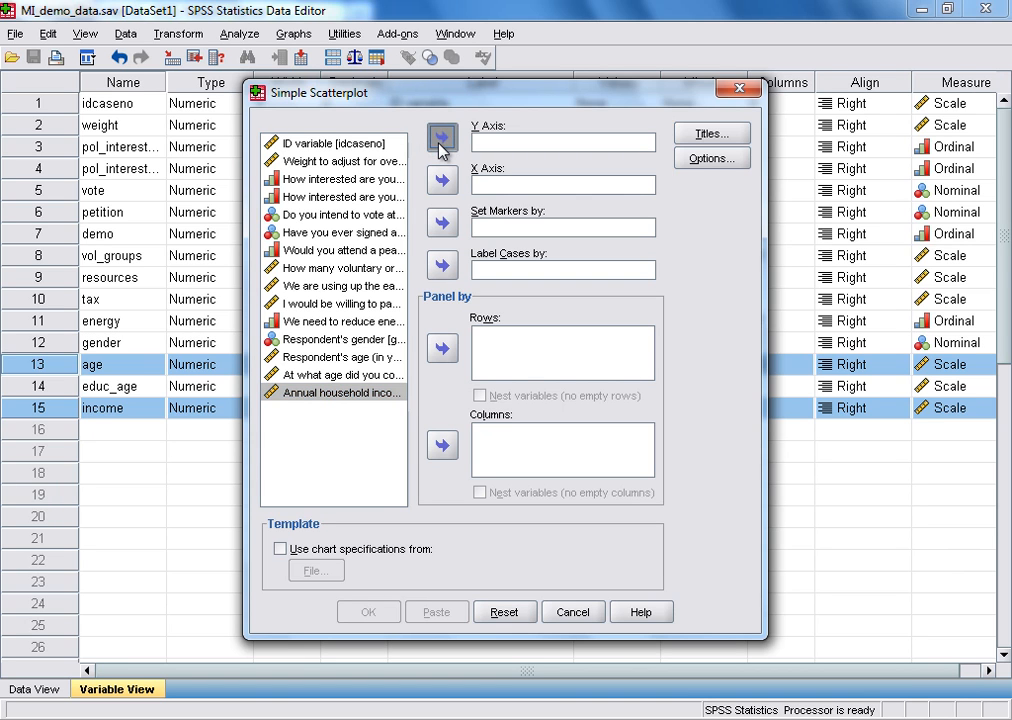
left_click(442, 138)
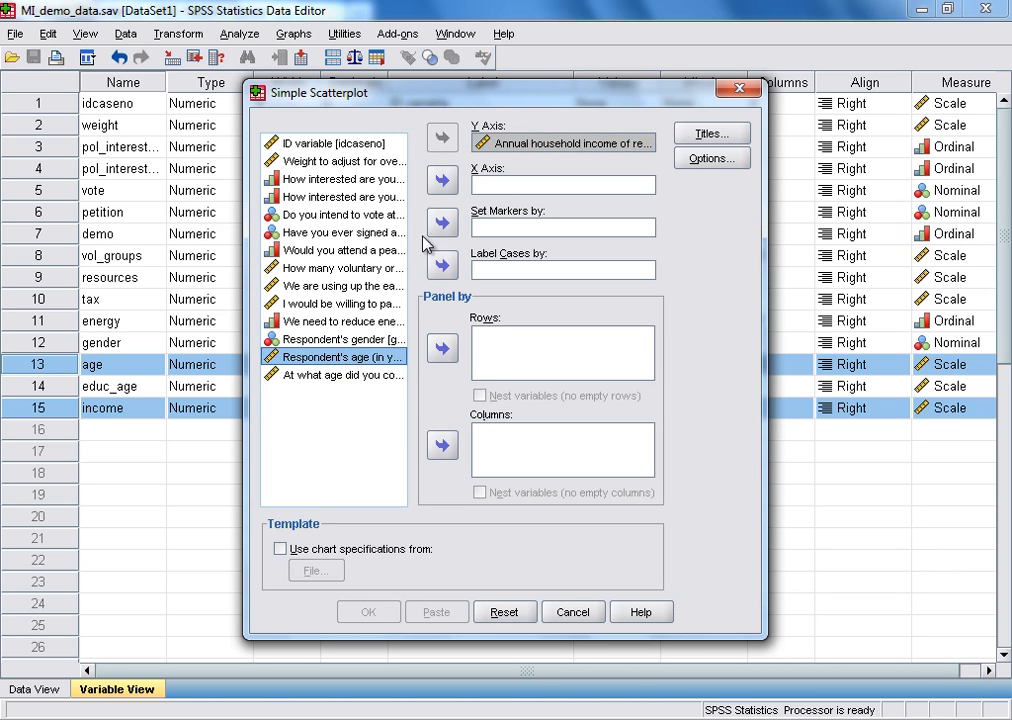
left_click(442, 180)
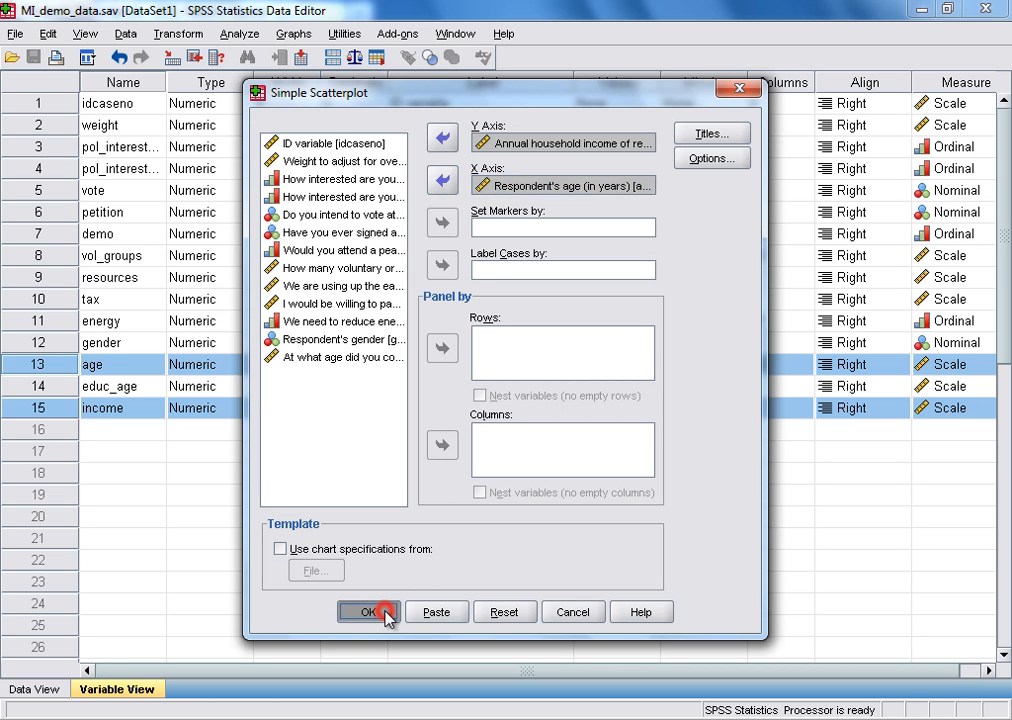
left_click(368, 611)
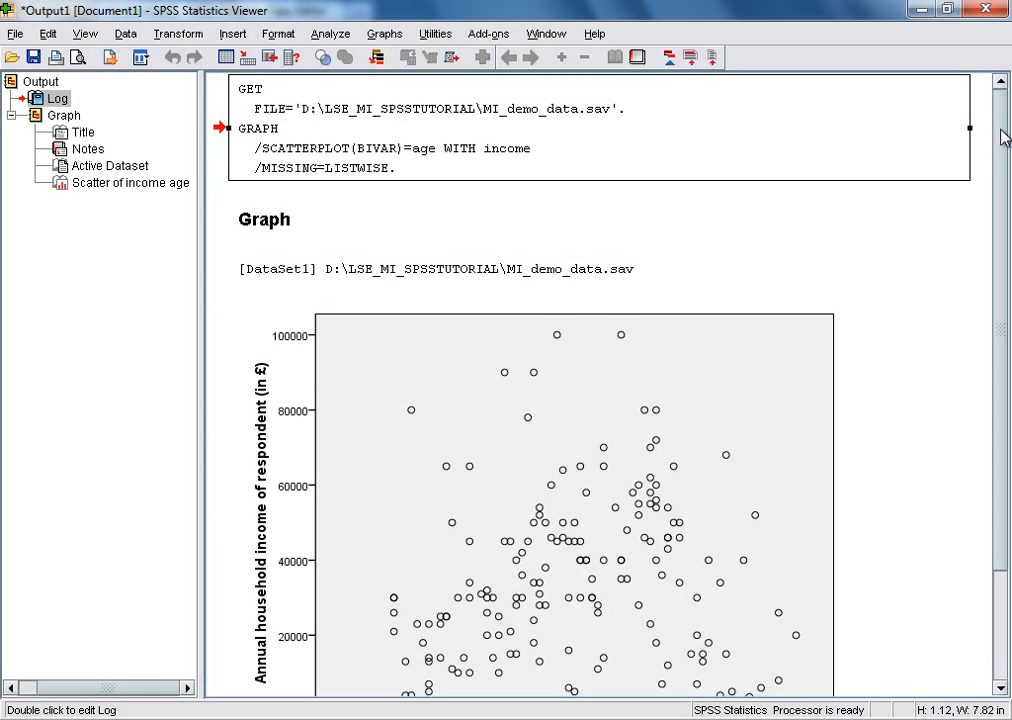
Scroll to the Scatter of income by age chart and select it
scroll("down", 3)
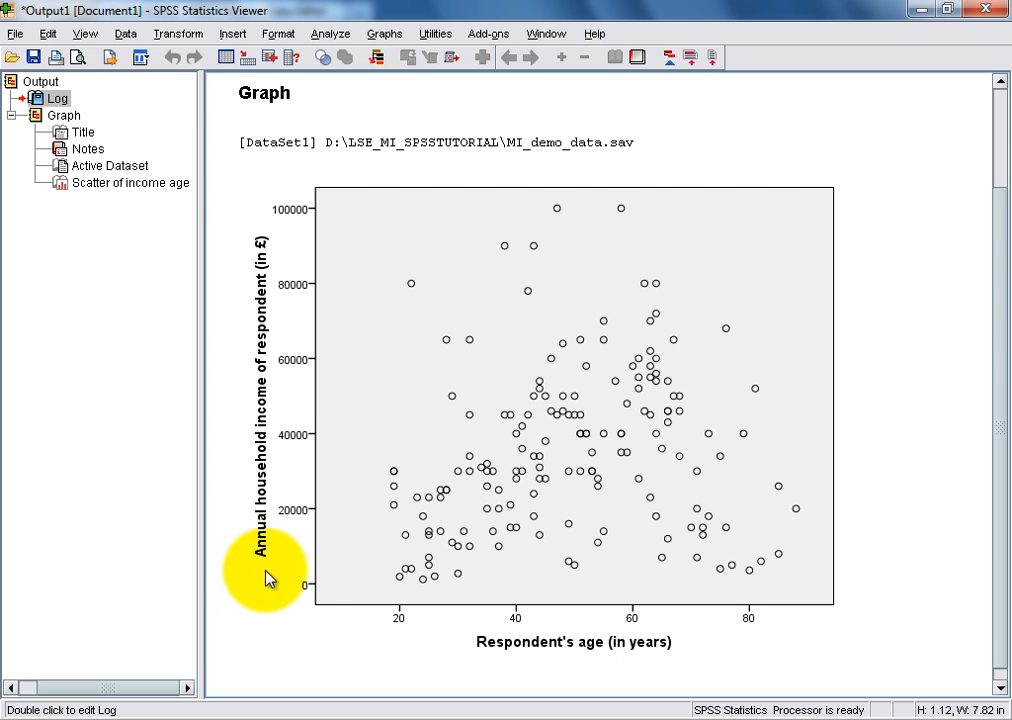
mouse_move(435, 650)
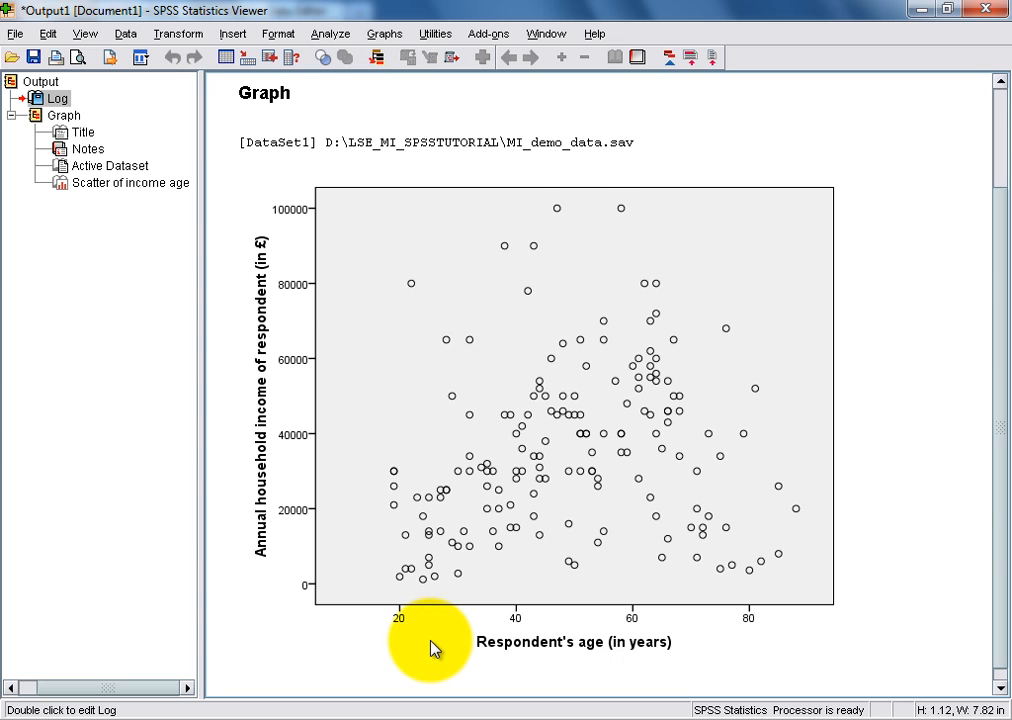
mouse_move(434, 648)
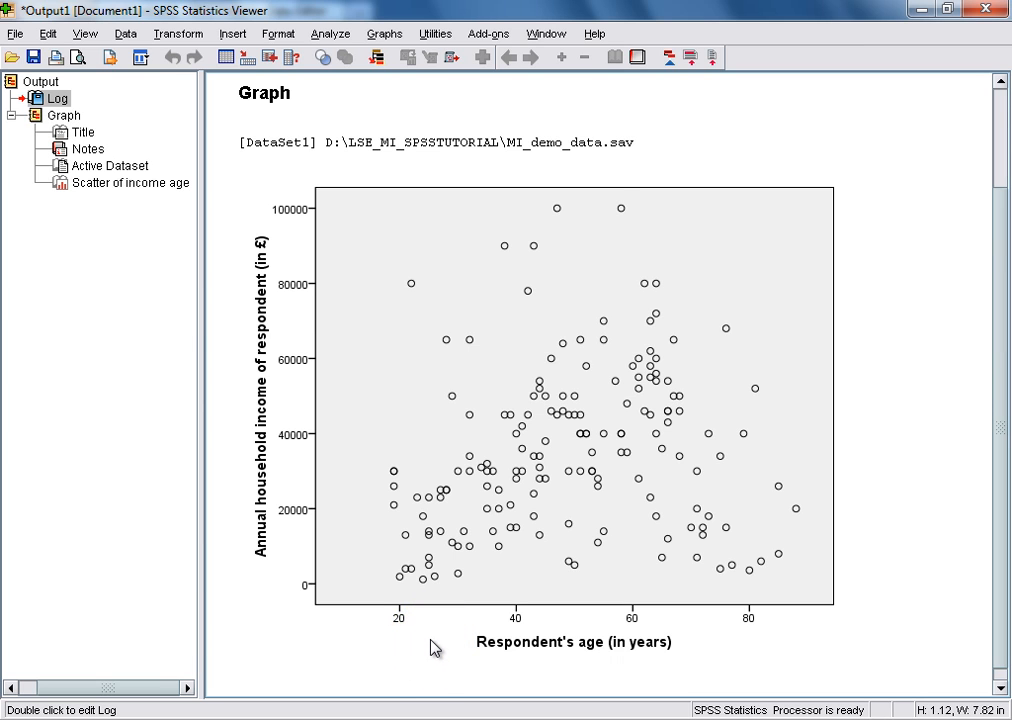
mouse_move(368, 531)
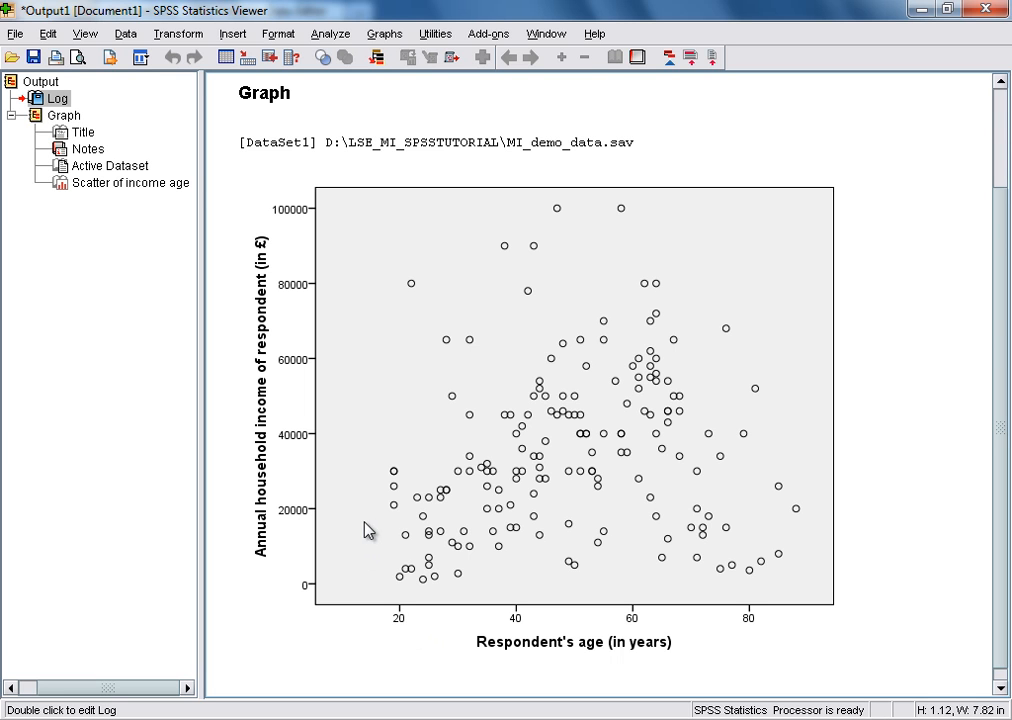
left_click(361, 538)
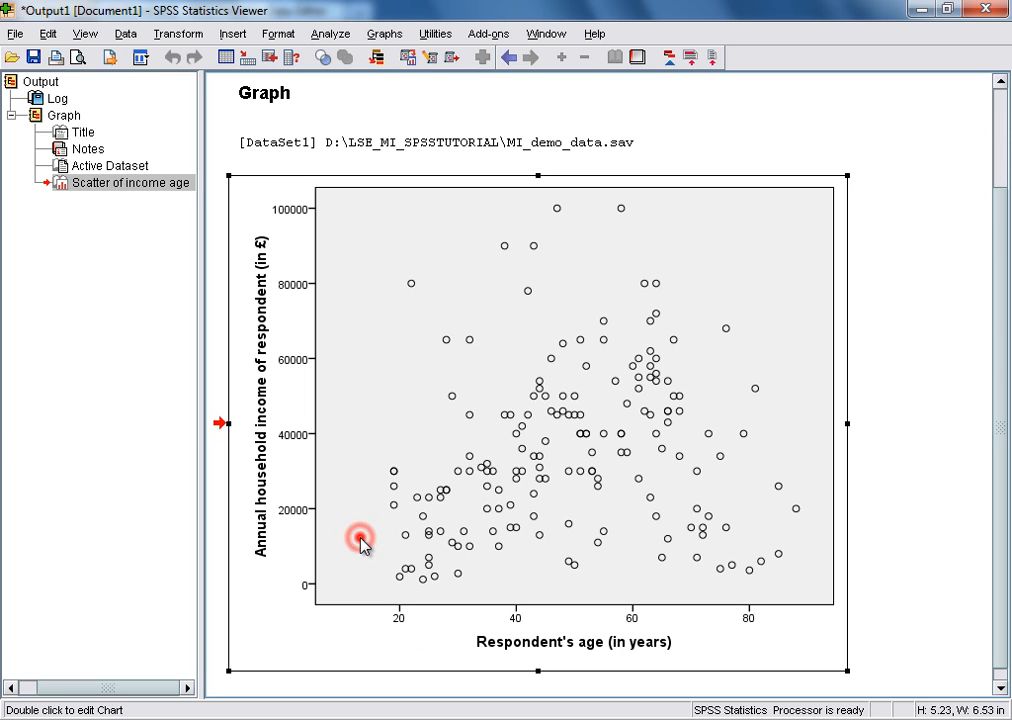
Apply a transparent fill to the plot background in Chart Editor
double_click(360, 540)
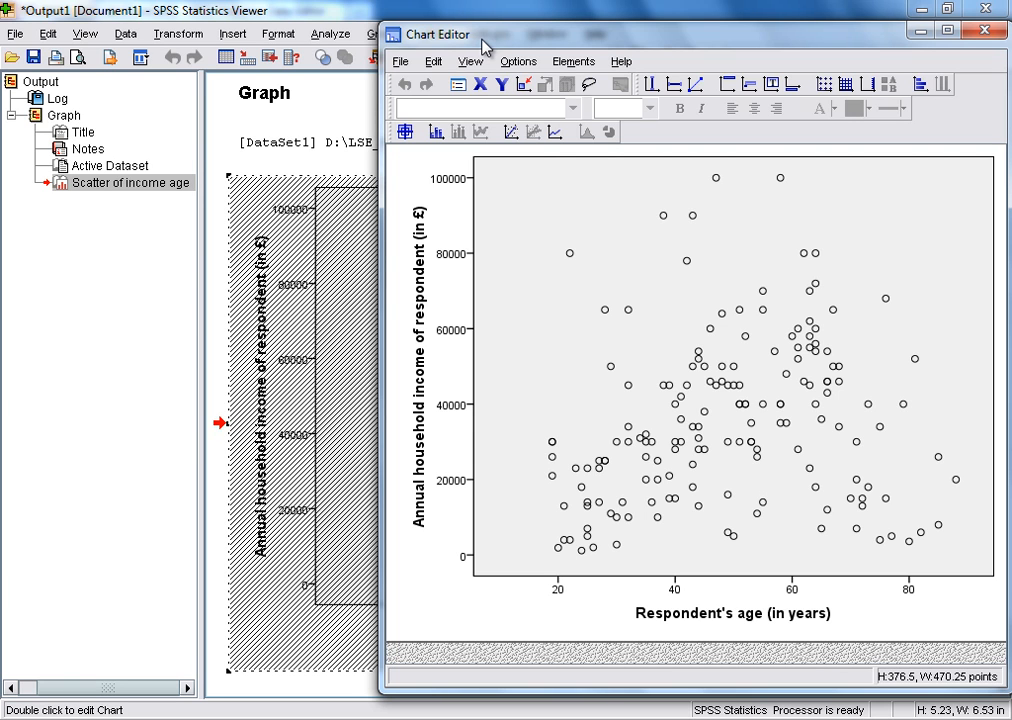
mouse_move(518, 219)
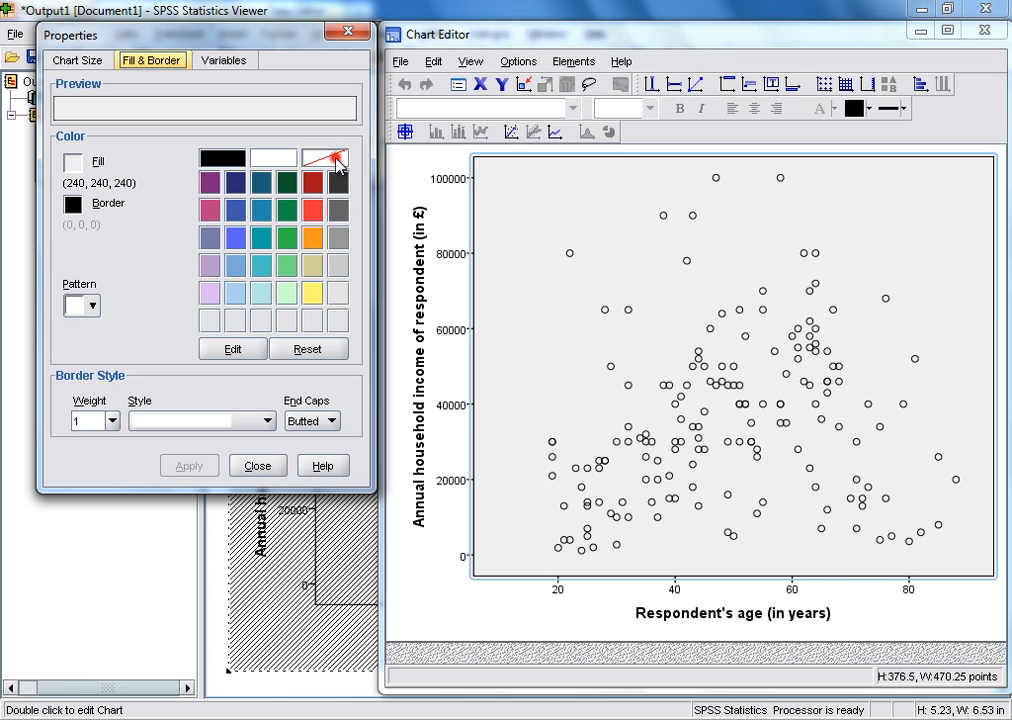
left_click(324, 157)
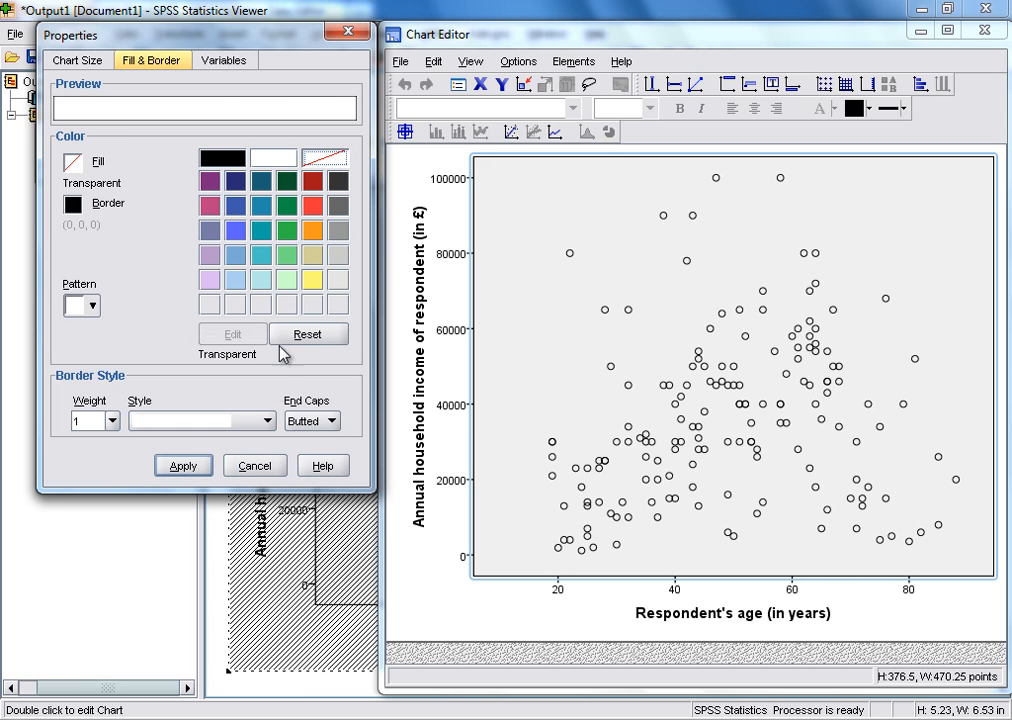
left_click(183, 465)
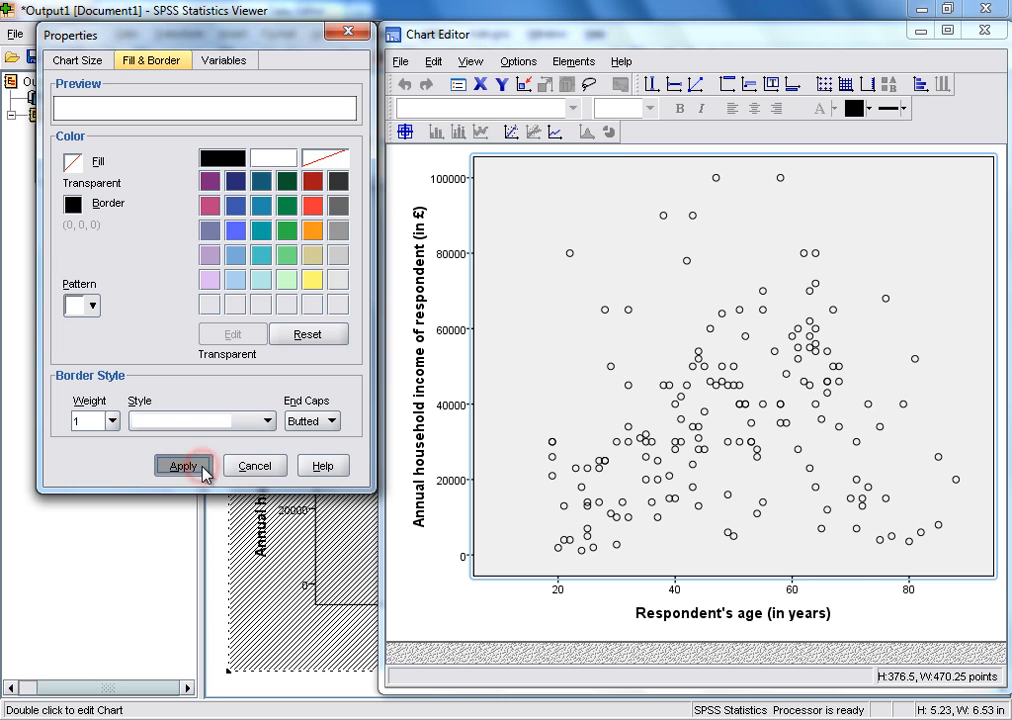
left_click(183, 465)
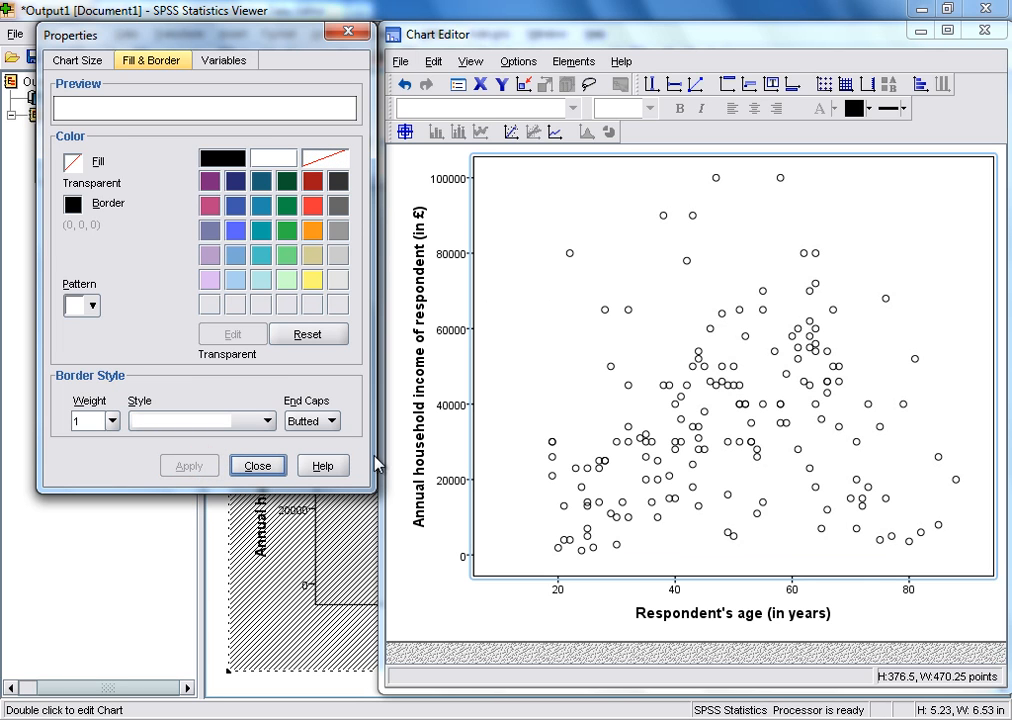
mouse_move(504, 400)
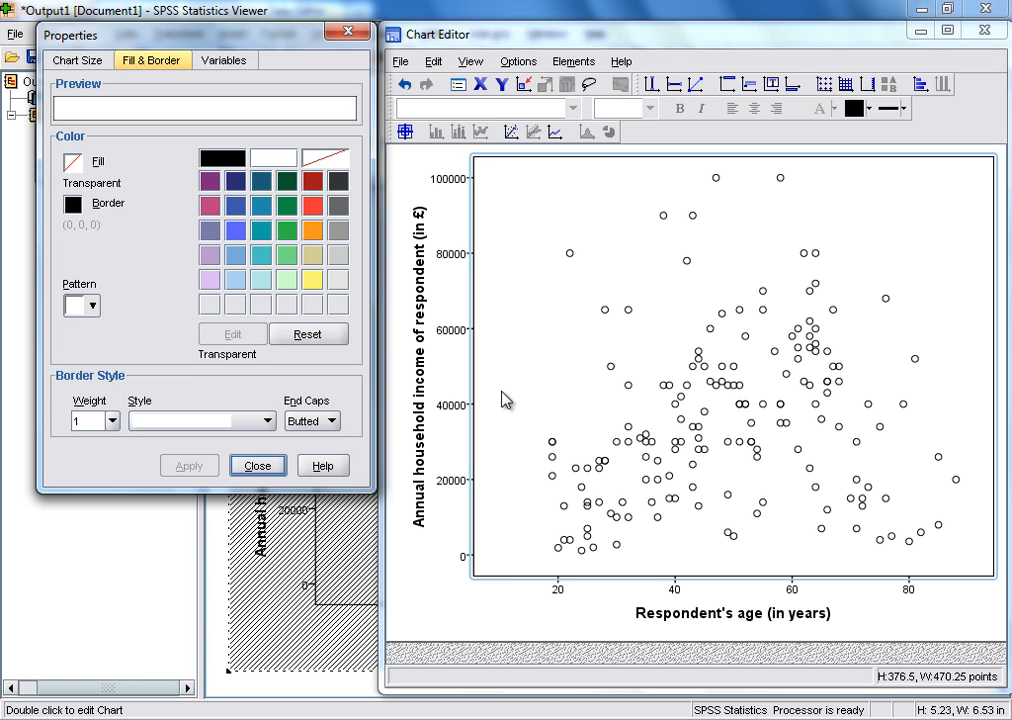
mouse_move(560, 370)
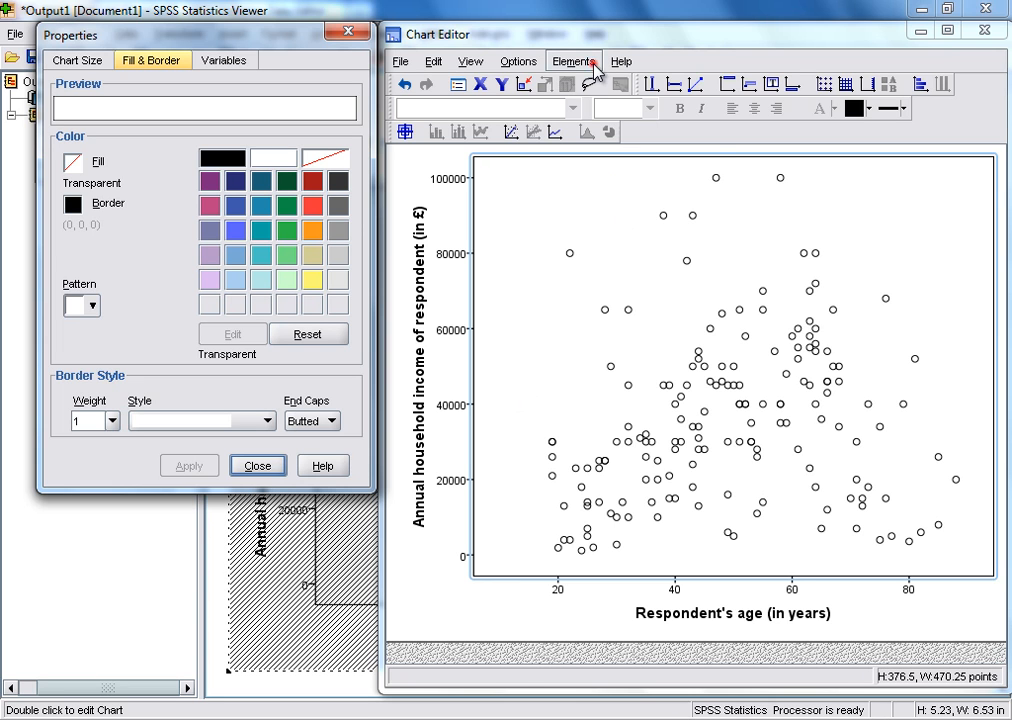
Add a linear Fit Line at Total, giving R² Linear = 0.035
left_click(573, 61)
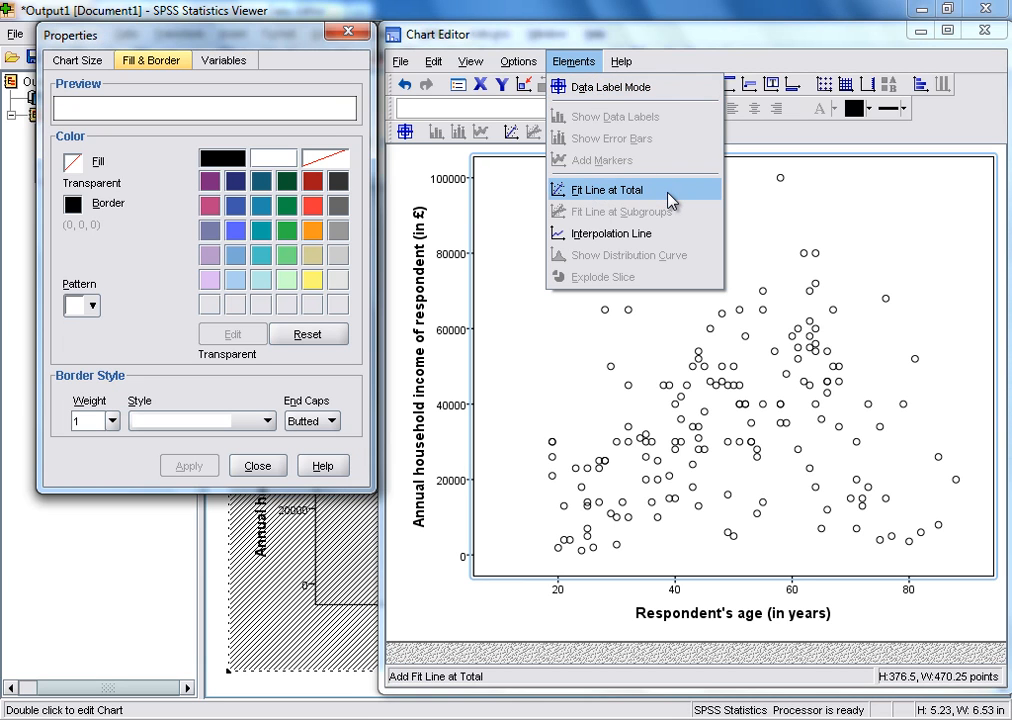
left_click(606, 189)
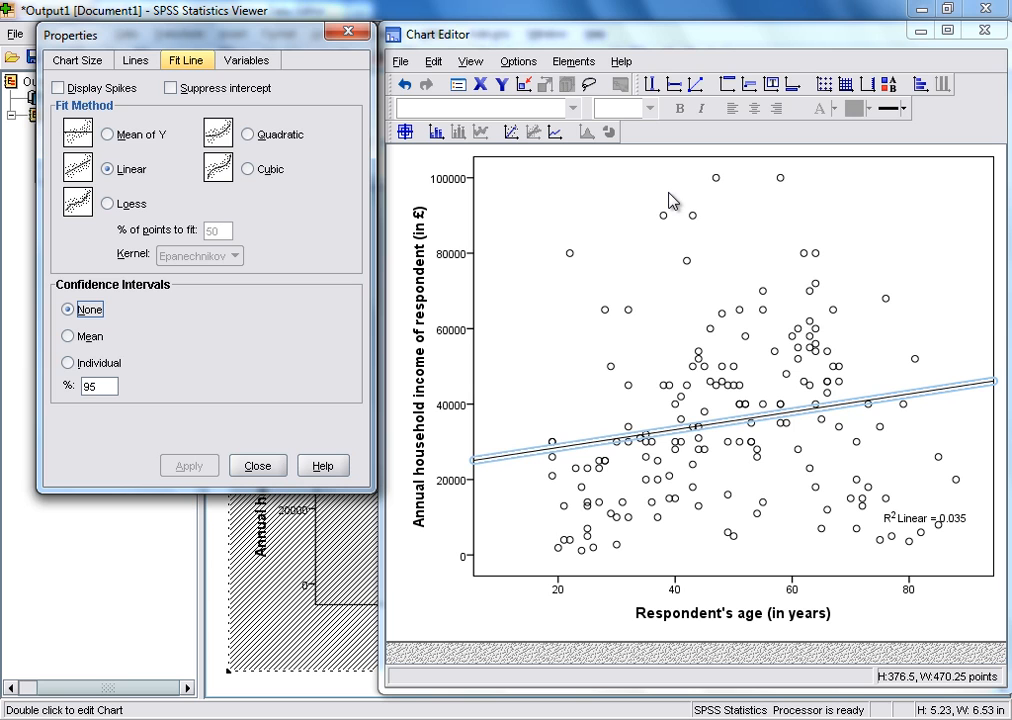
mouse_move(330, 180)
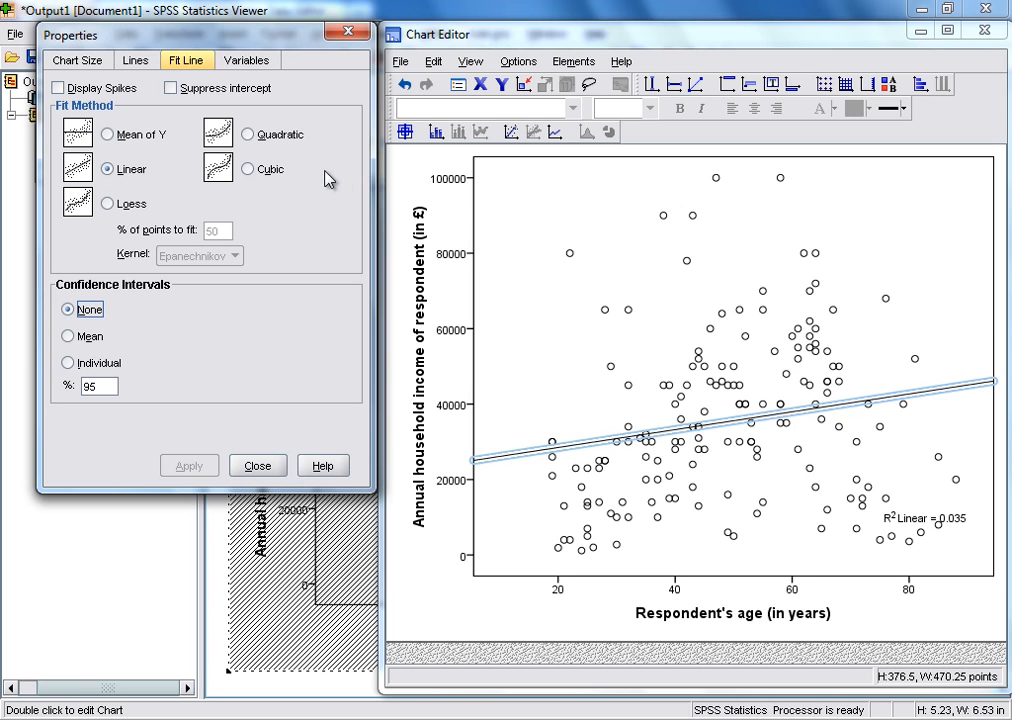
Switch the fit method to Quadratic and apply, giving R² Quadratic = 0.161
left_click(247, 134)
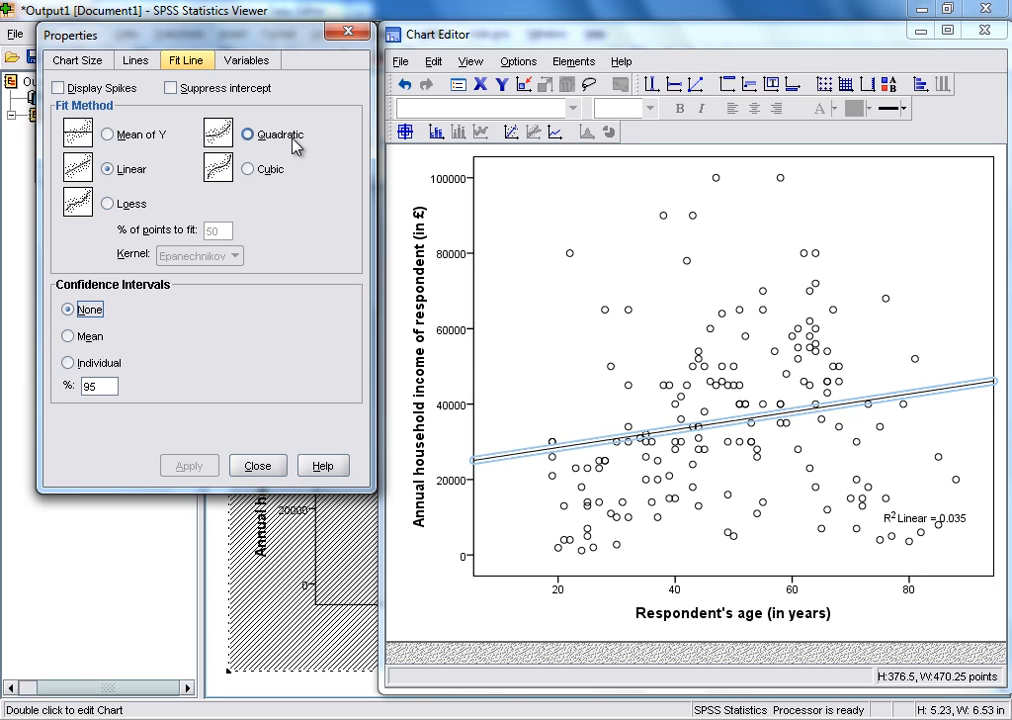
left_click(247, 134)
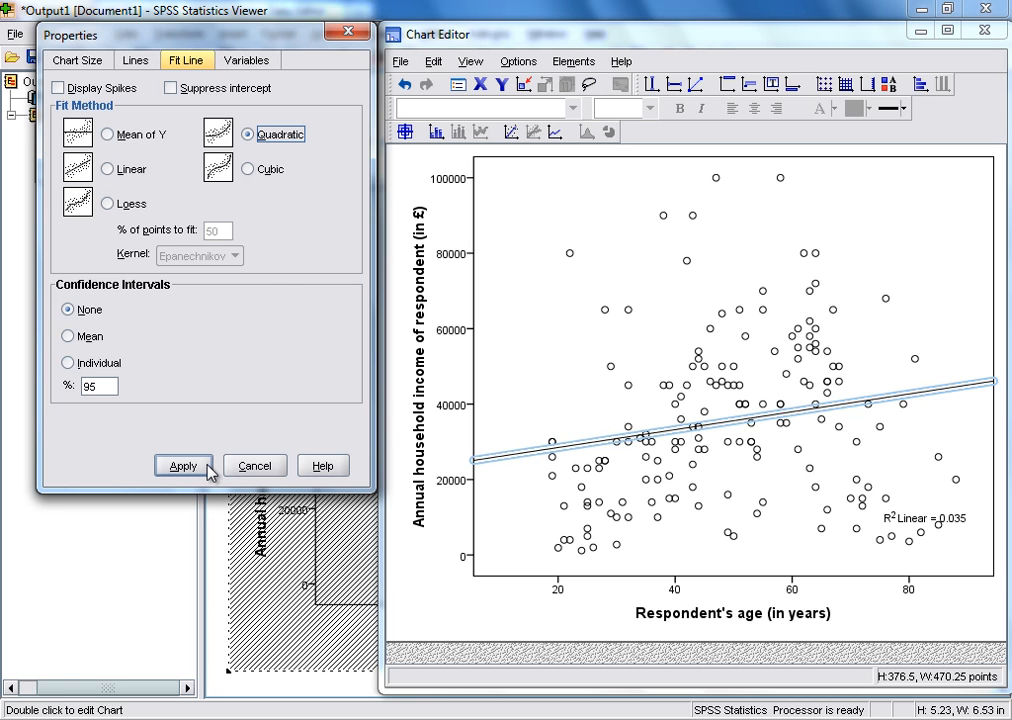
left_click(183, 466)
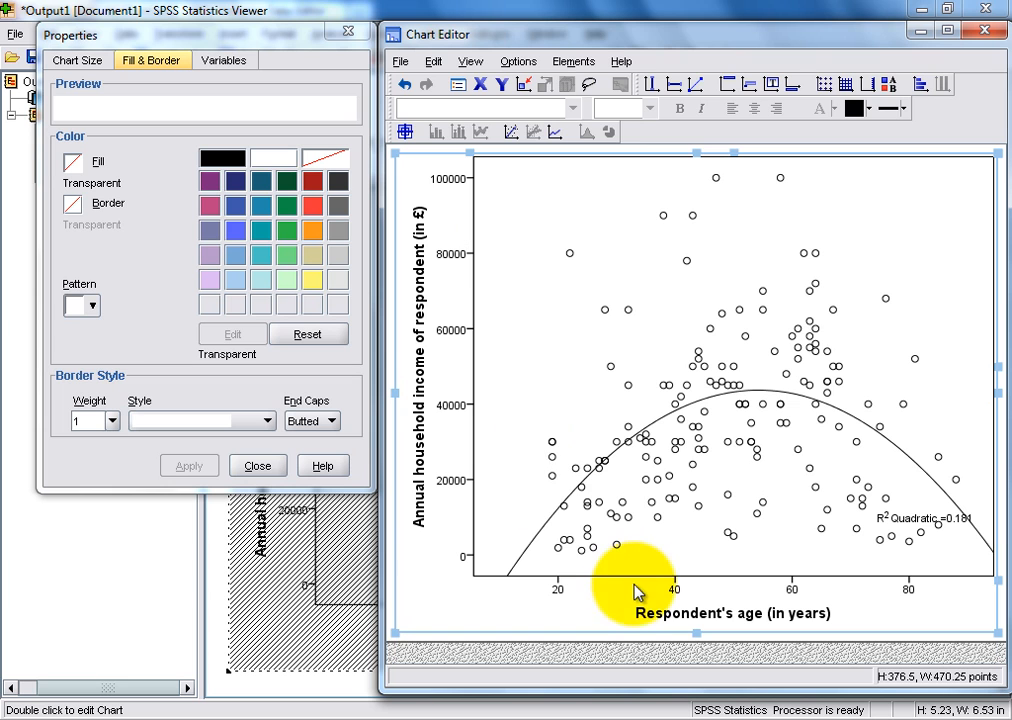
mouse_move(760, 597)
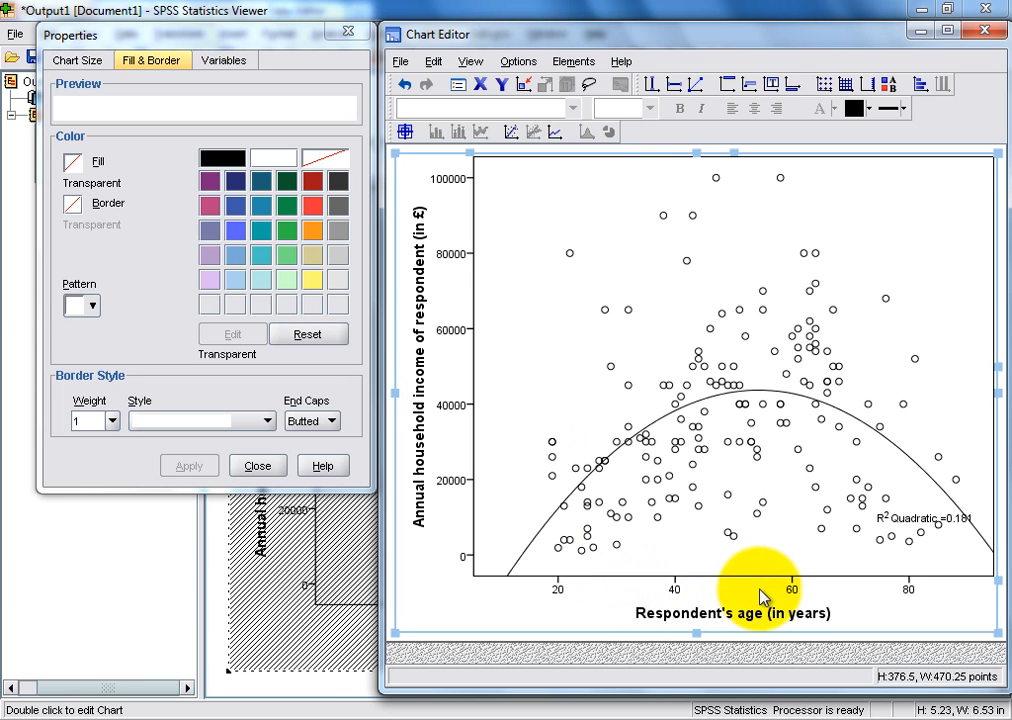
mouse_move(792, 588)
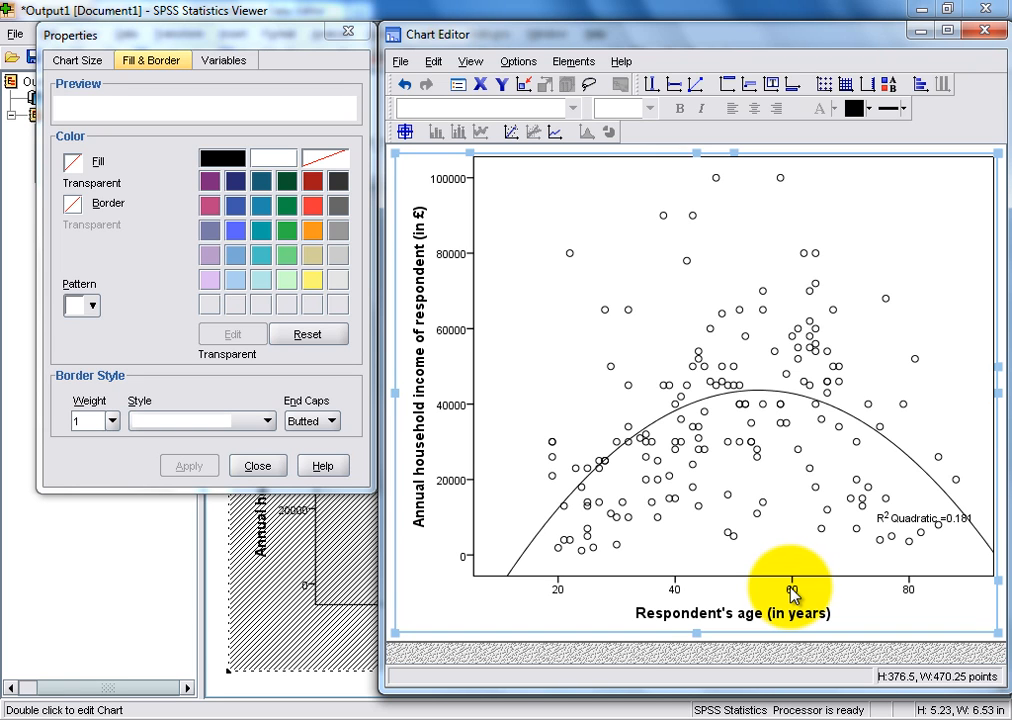
mouse_move(838, 597)
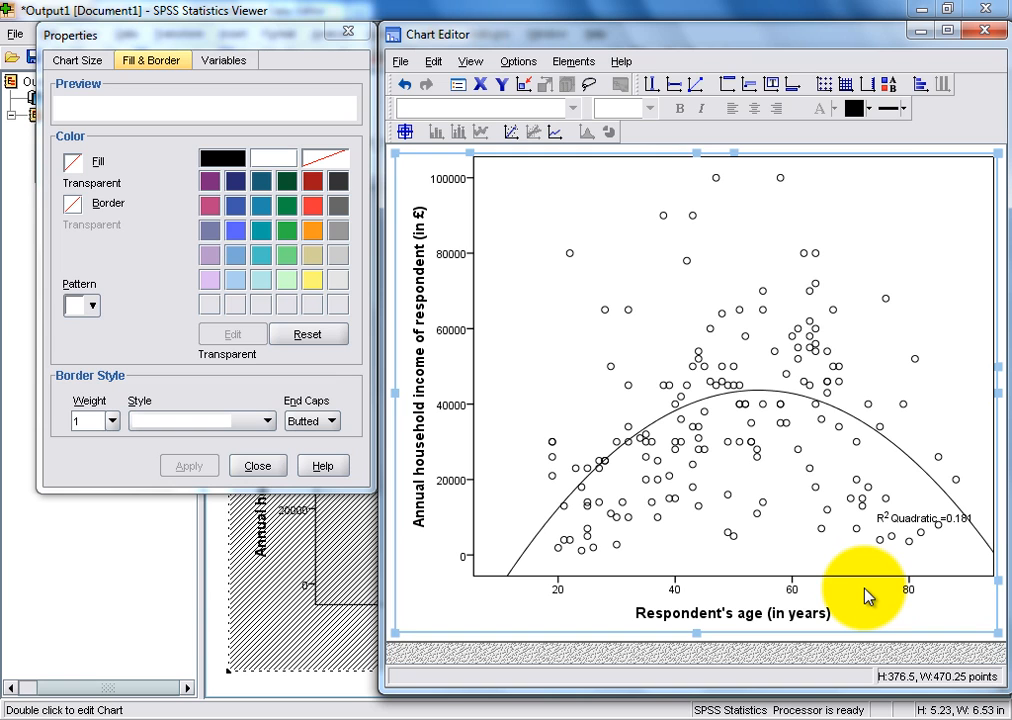
mouse_move(868, 596)
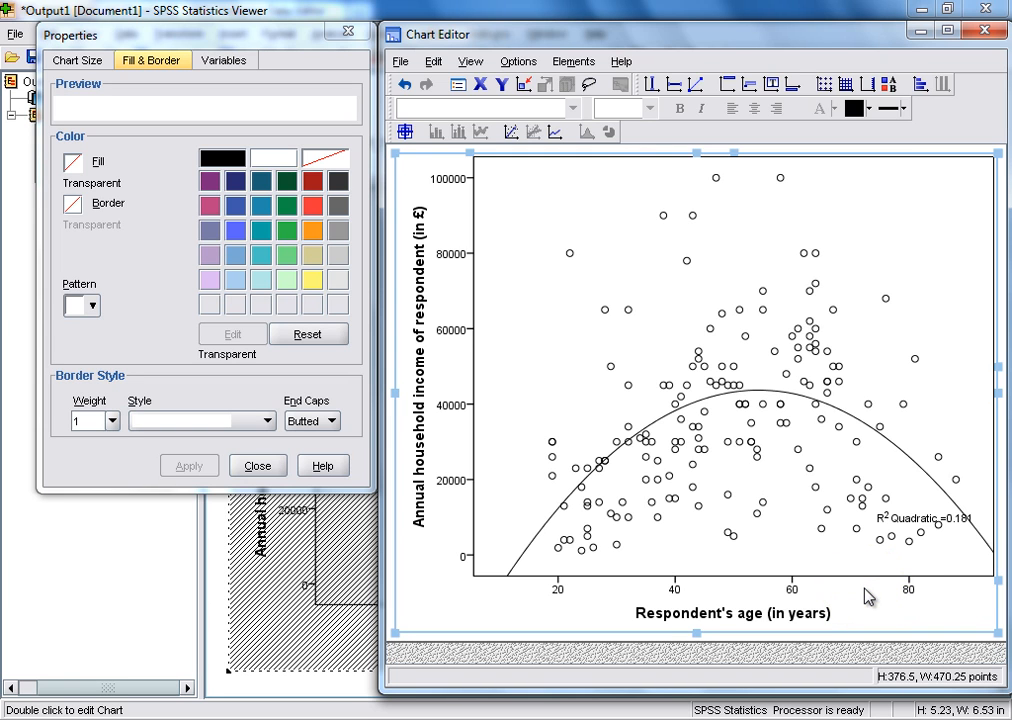
mouse_move(948, 133)
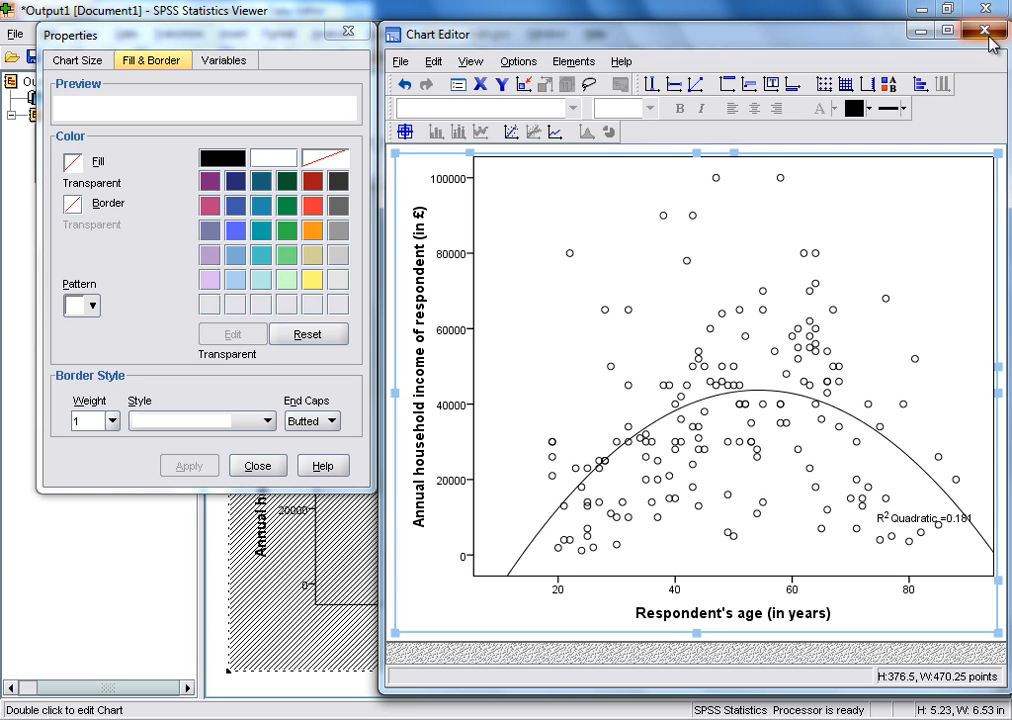
Close Chart Editor to return to the Output Viewer
left_click(985, 33)
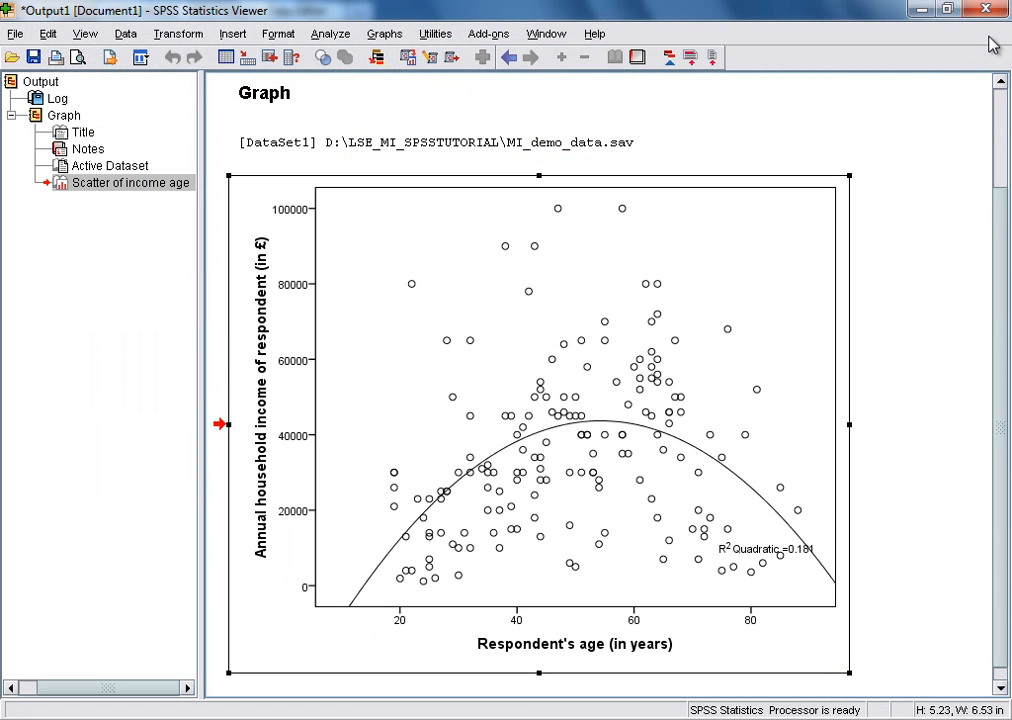
mouse_move(937, 188)
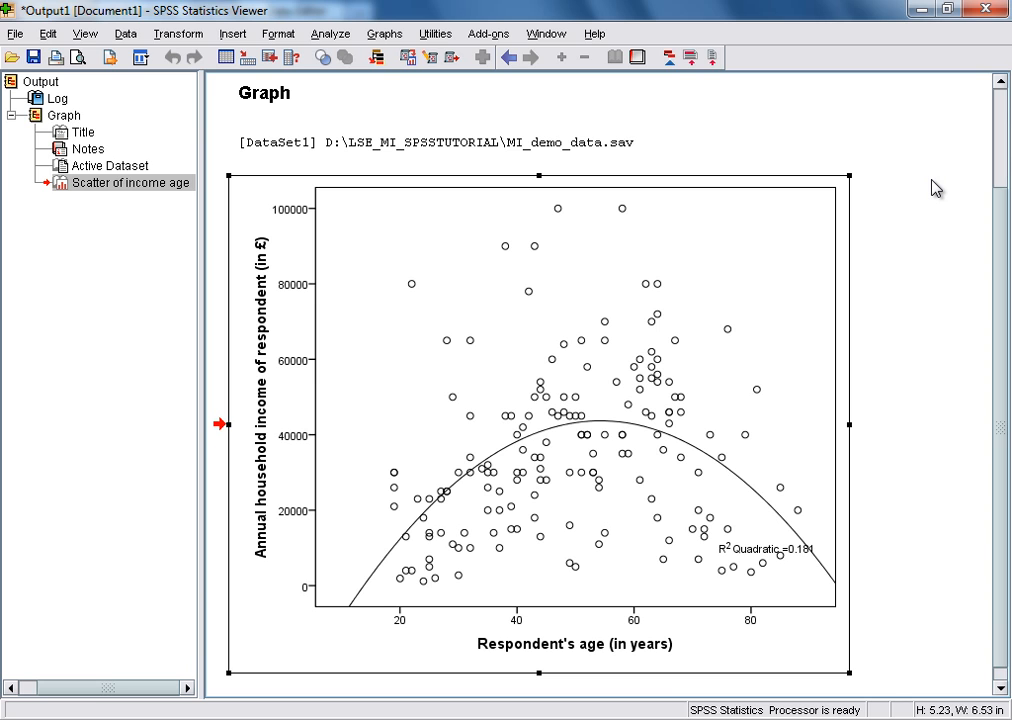